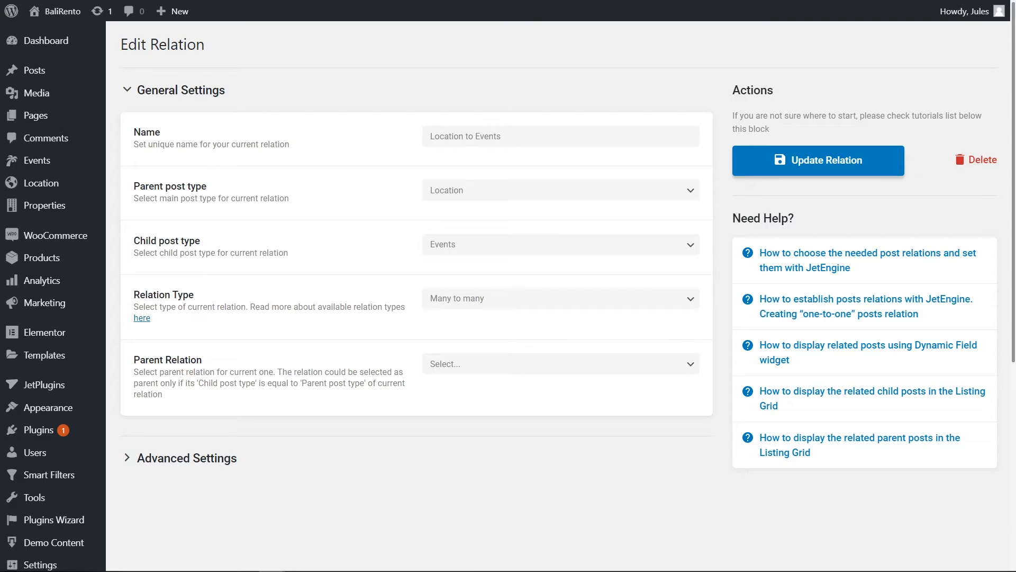
# - Open the Java Pool Party event page on the live site from the relation settings
pyautogui.click(561, 191)
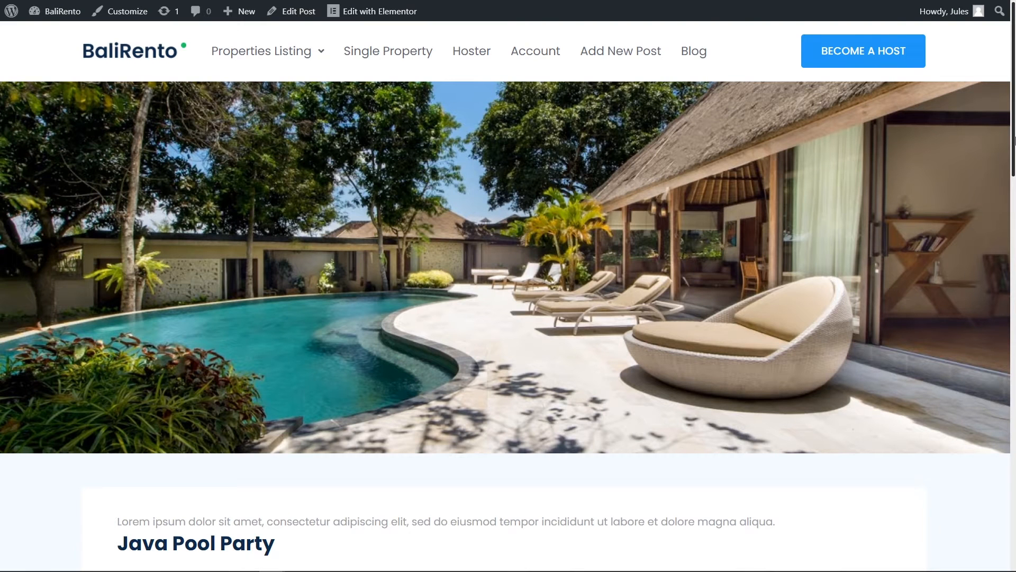
# - Scroll the Java Pool Party page to confirm the nearby-events grid lists every event
pyautogui.scroll(-3)
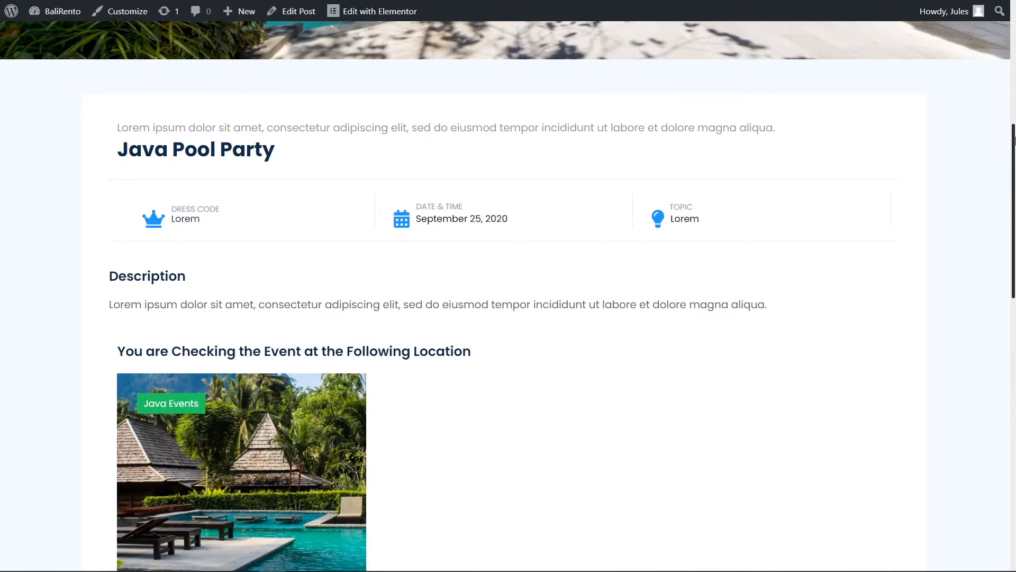
pyautogui.scroll(-3)
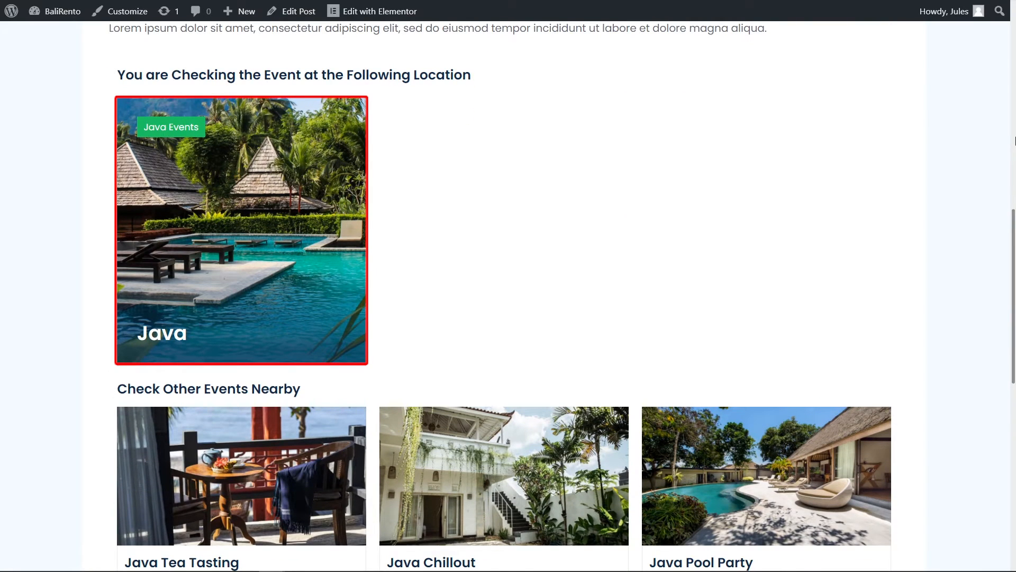
pyautogui.scroll(-3)
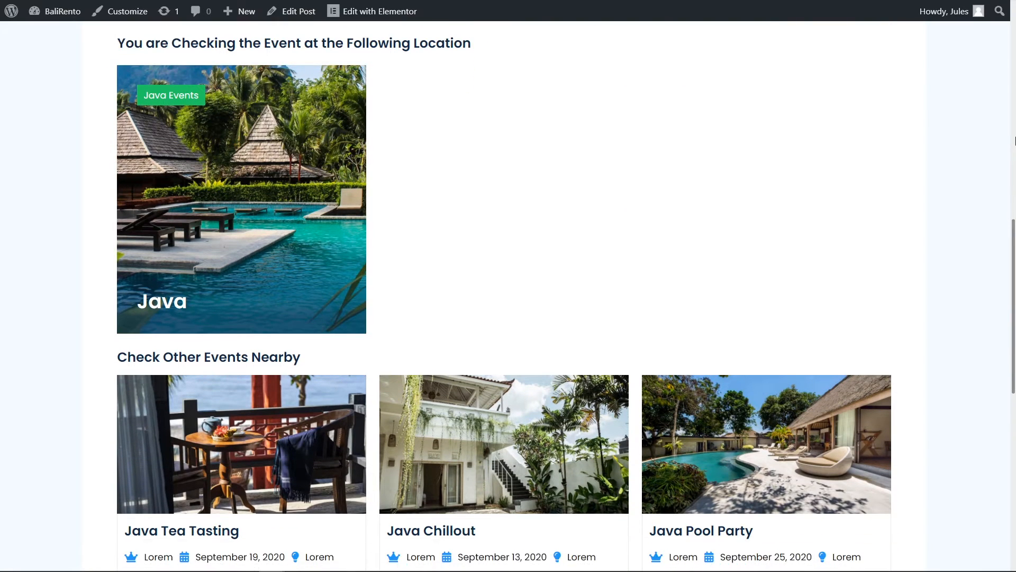
pyautogui.scroll(-3)
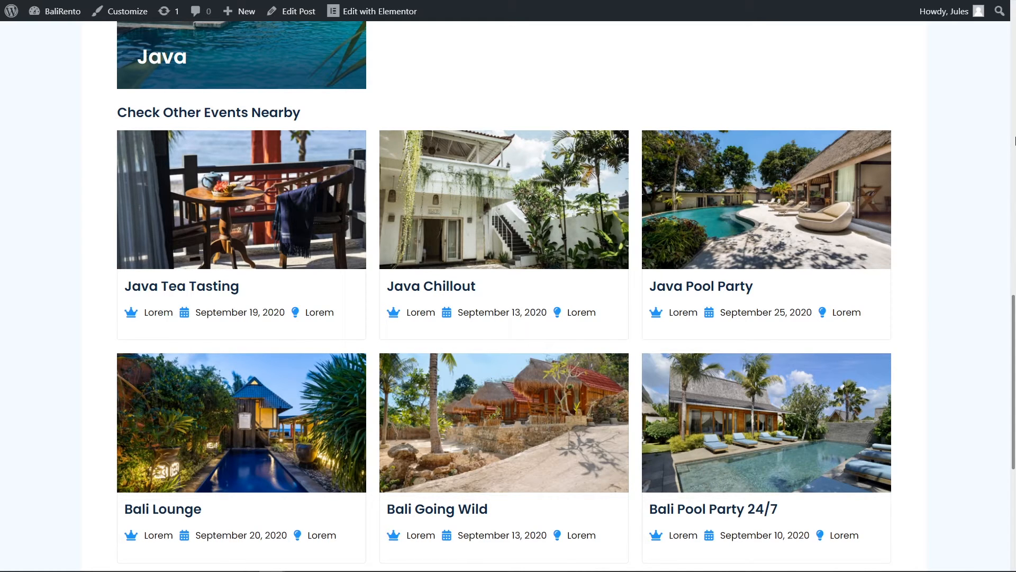
# - Copy the Location to Events relation meta key from JetEngine > Relations
pyautogui.click(242, 58)
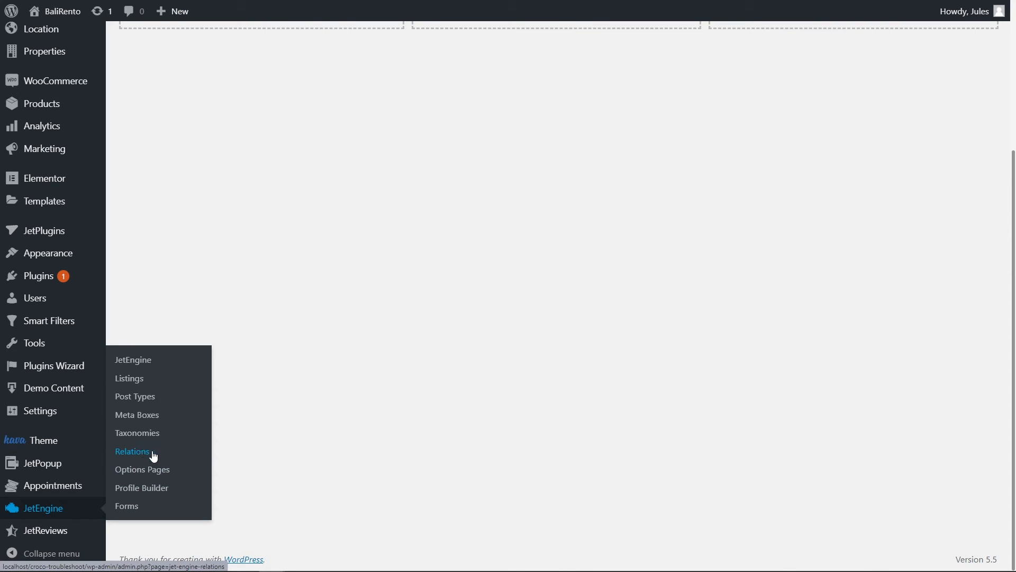
pyautogui.click(132, 451)
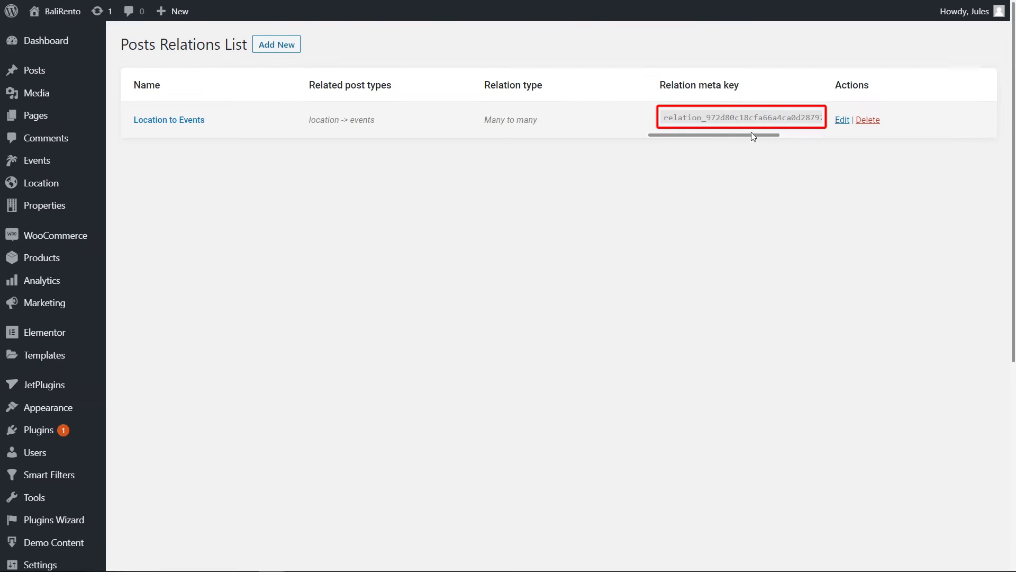
pyautogui.doubleClick(742, 117)
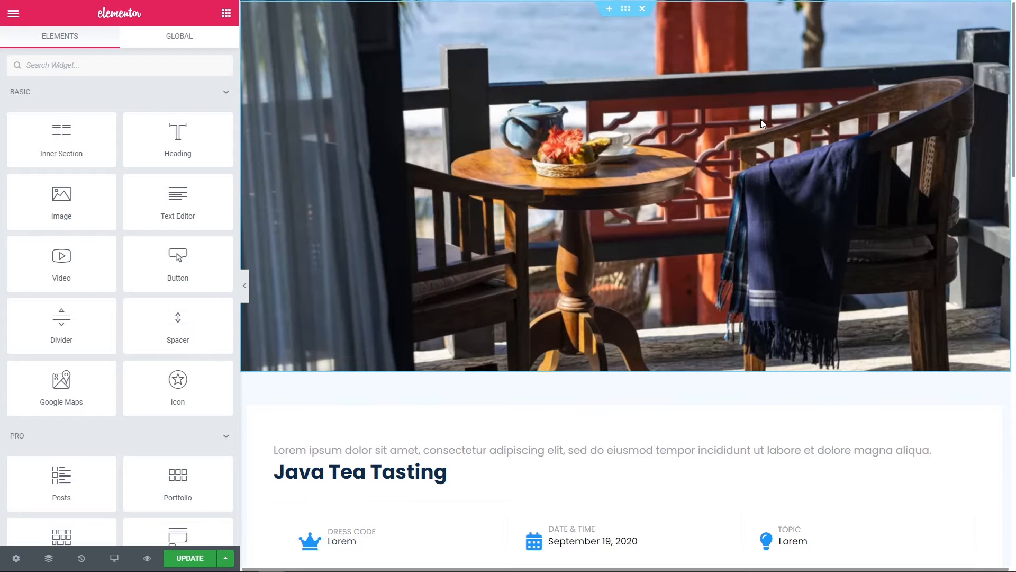
# - Scroll the template down to the Check Other Events Nearby listing grid
pyautogui.scroll(-3)
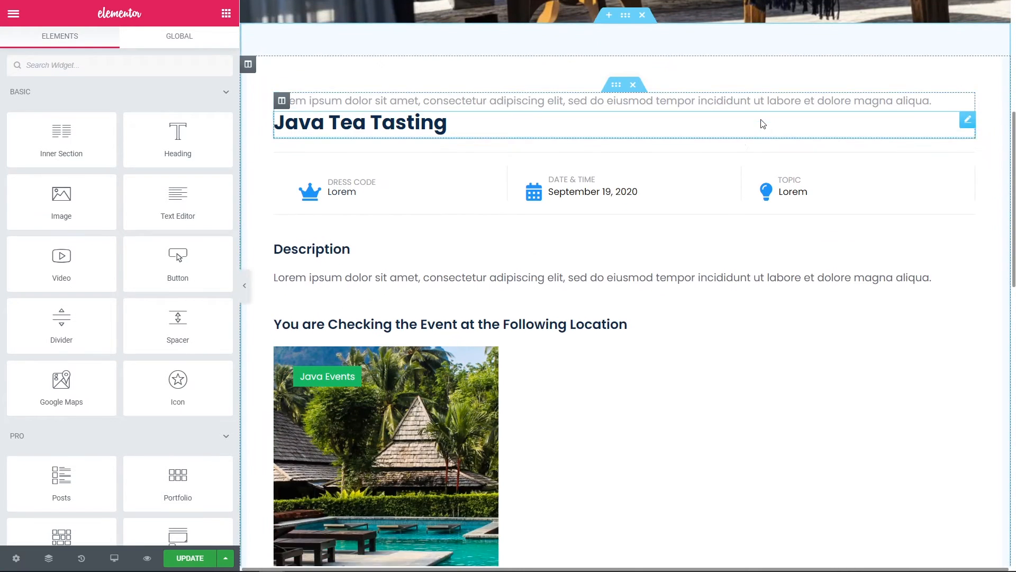
pyautogui.scroll(-3)
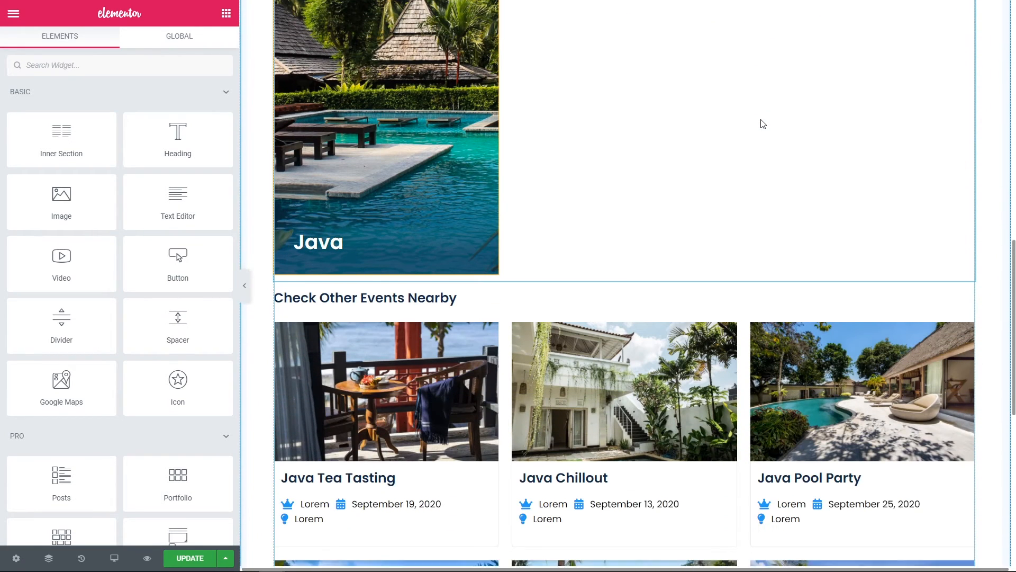
pyautogui.scroll(-3)
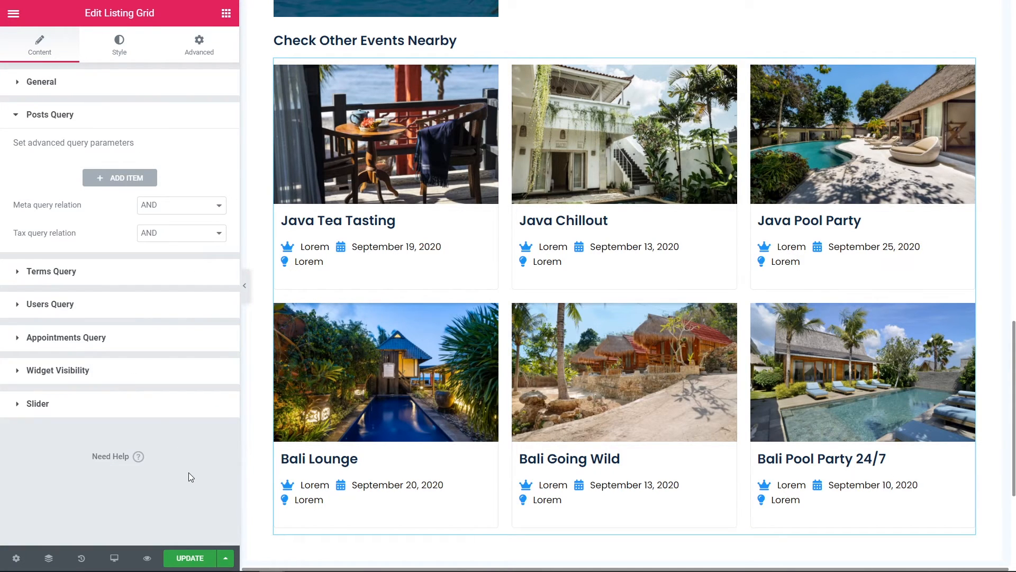
# - Add a Meta Query item using the relation meta key, operator In, and the related-posts macro
pyautogui.click(120, 178)
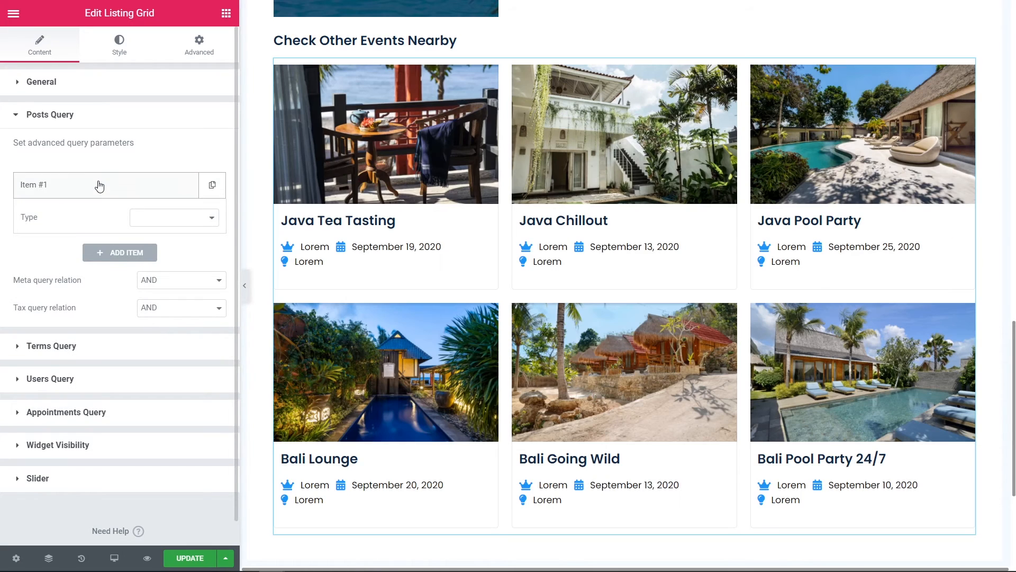
pyautogui.click(173, 217)
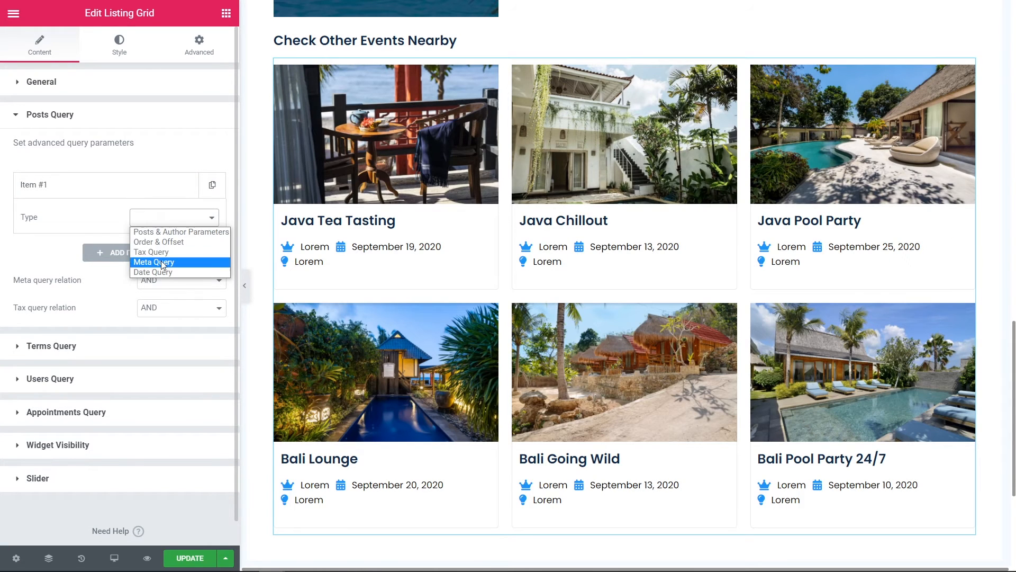
pyautogui.click(153, 262)
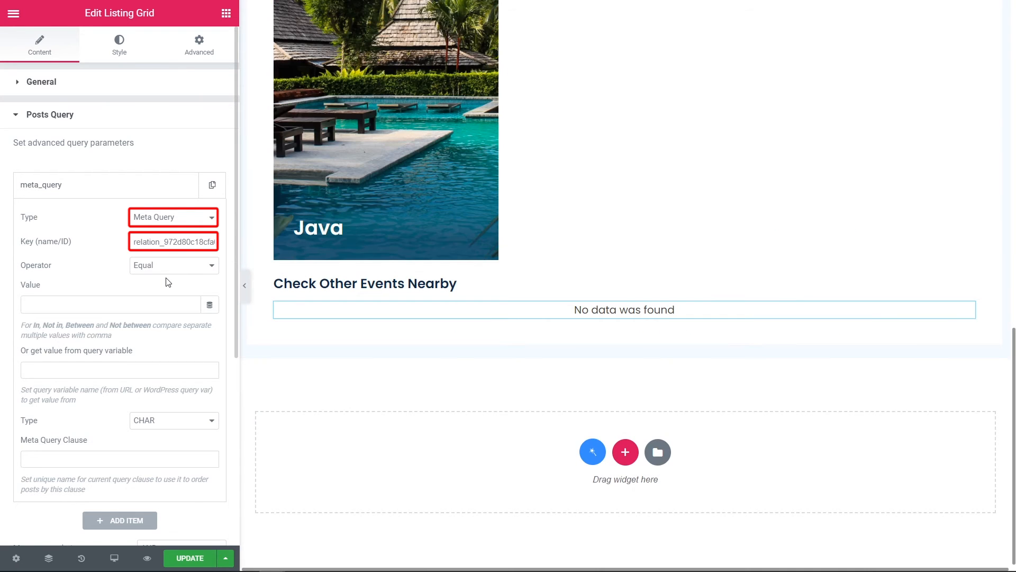
pyautogui.click(173, 265)
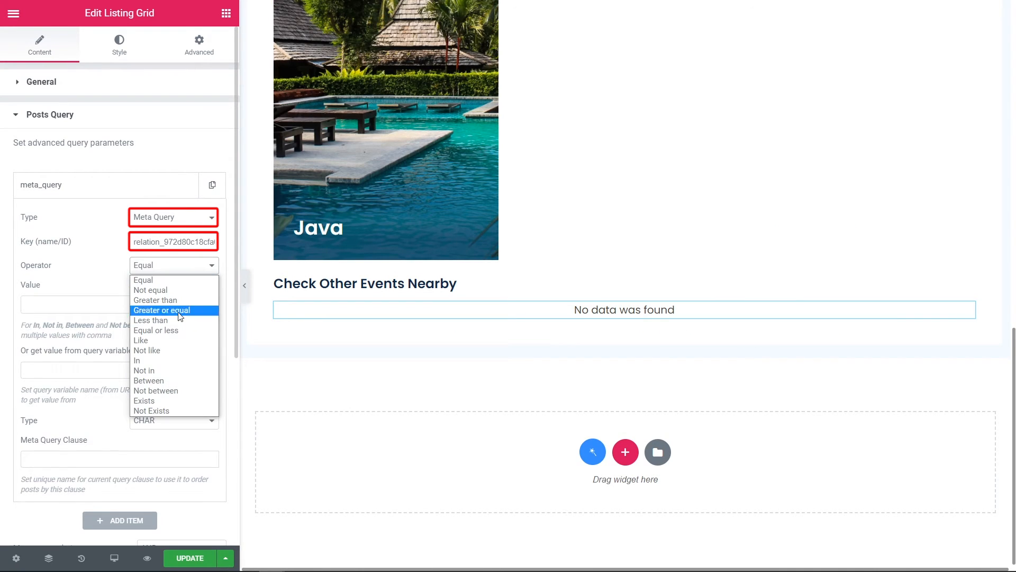
pyautogui.click(137, 360)
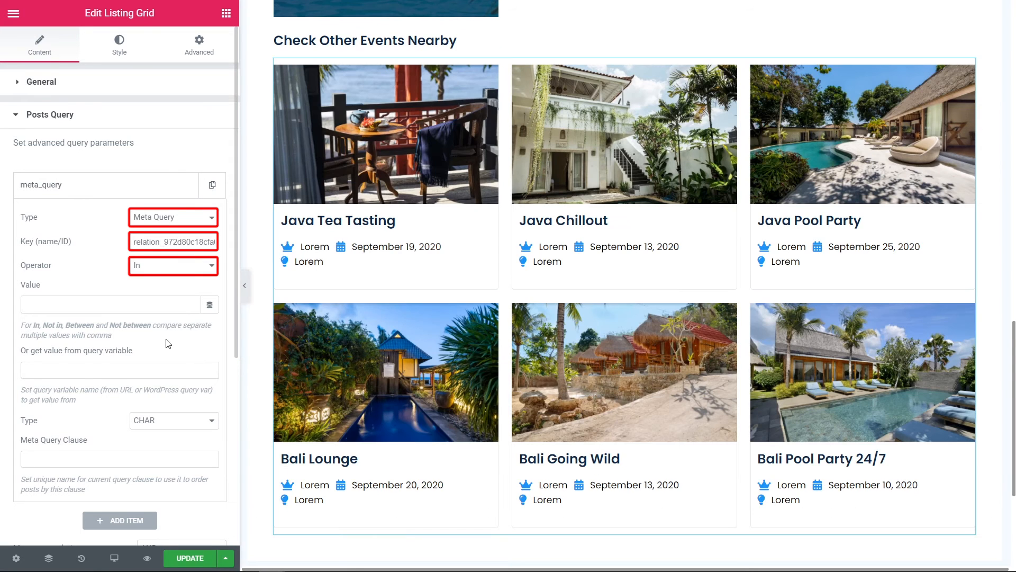
pyautogui.write('%')
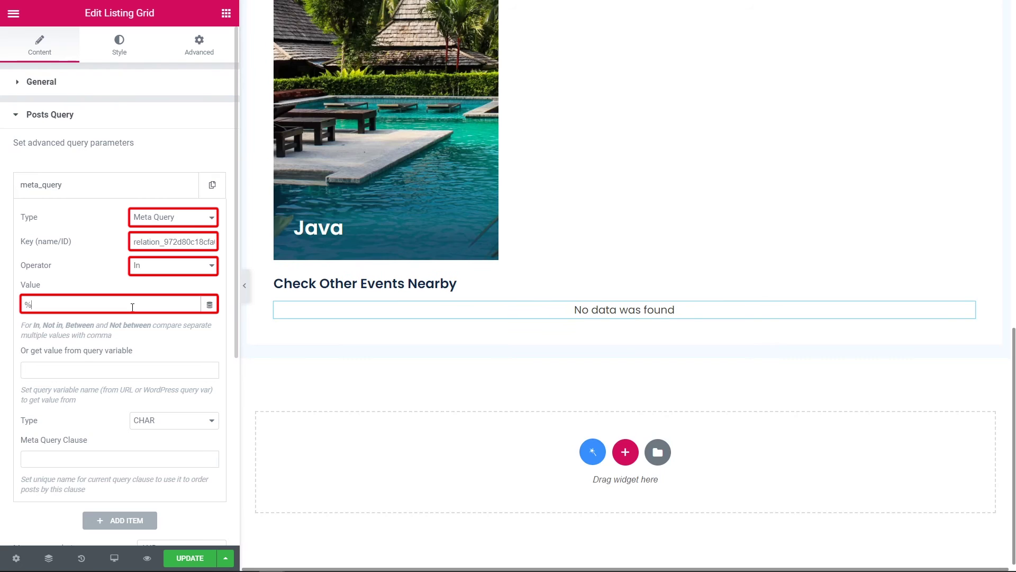
pyautogui.write('relate')
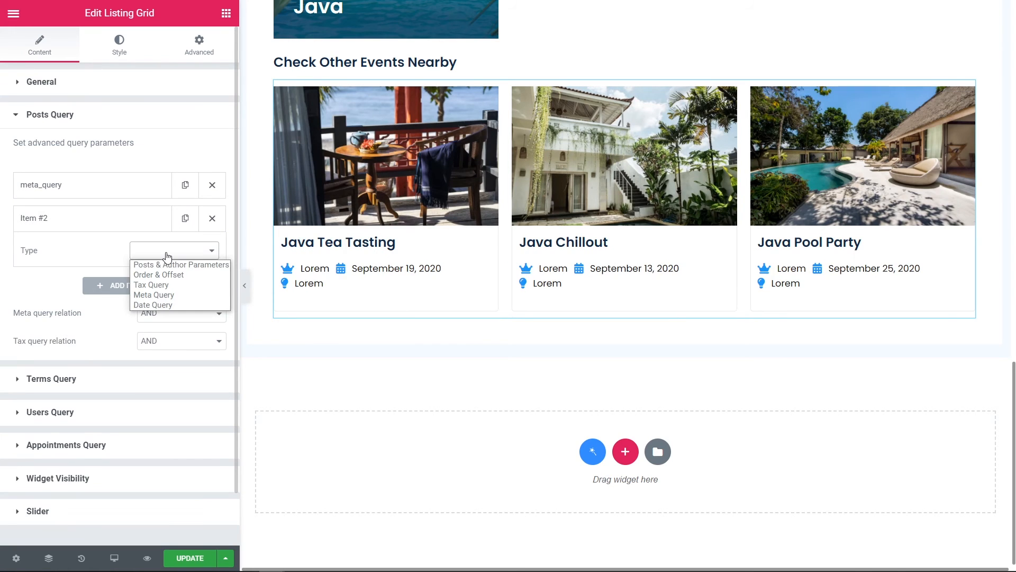
# - Exclude %current_id% via a Posts & Author Parameters query item, then update the template
pyautogui.click(180, 264)
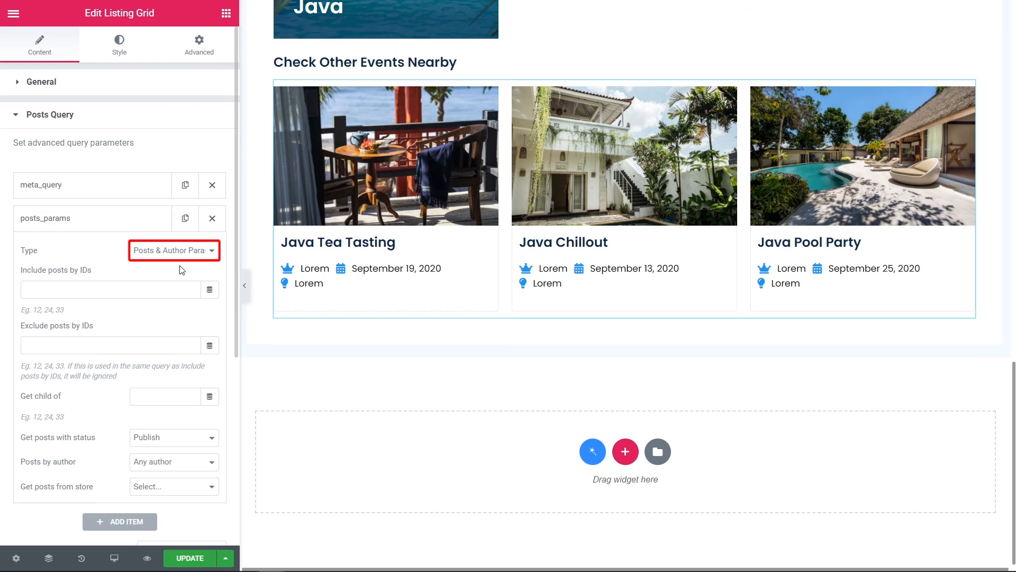
pyautogui.click(106, 345)
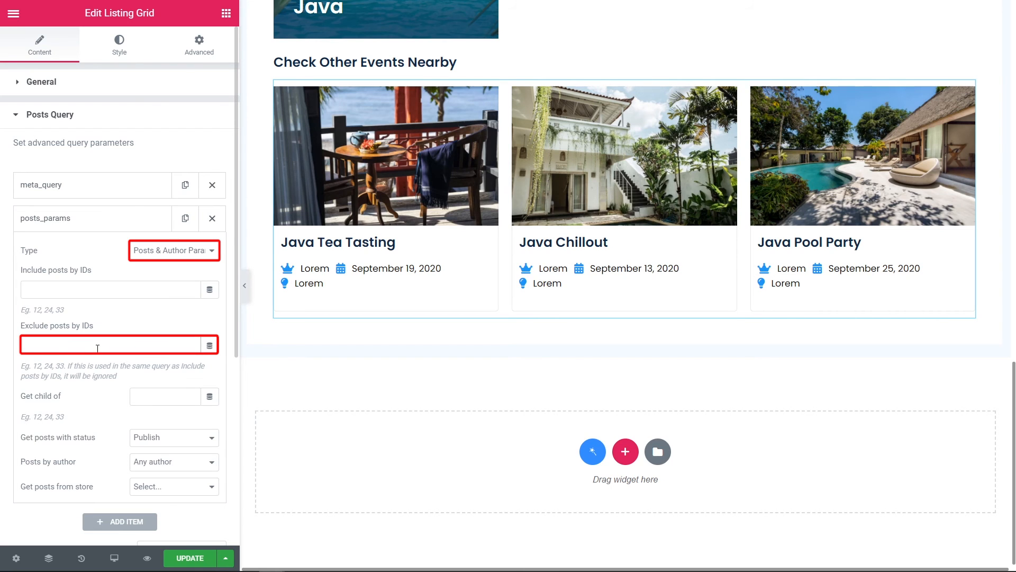
pyautogui.write('%current_id%')
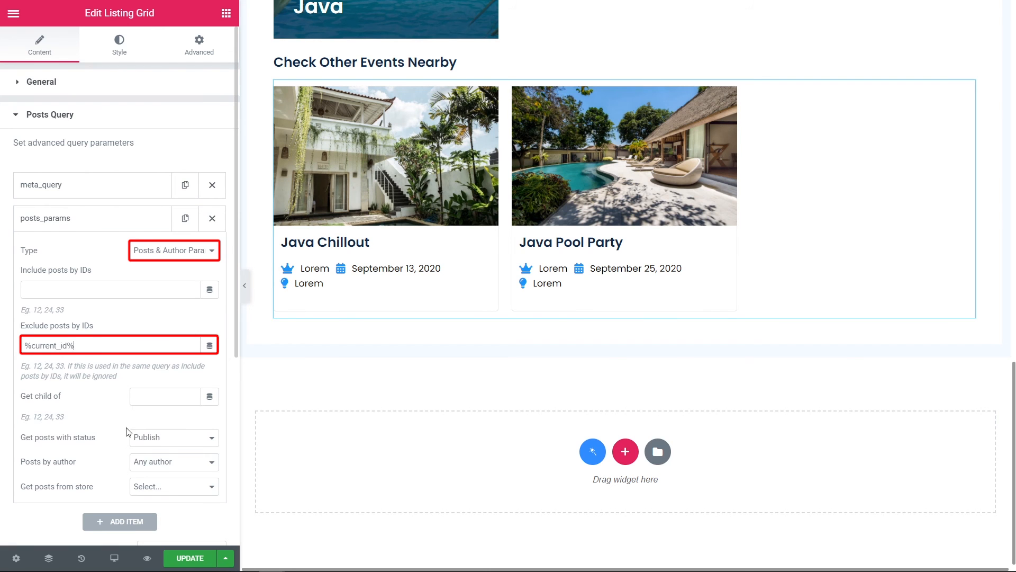
pyautogui.click(189, 558)
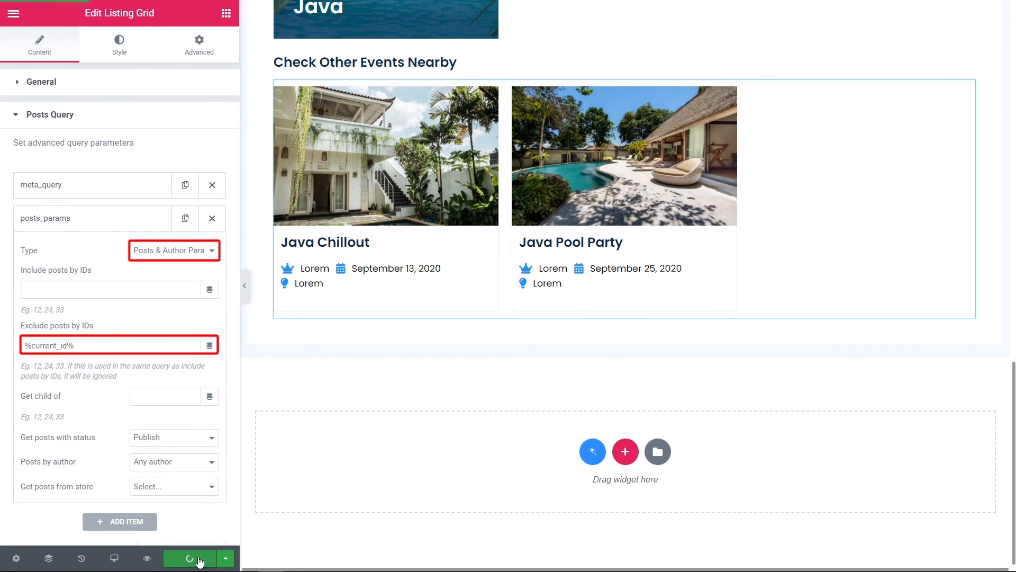
pyautogui.click(196, 558)
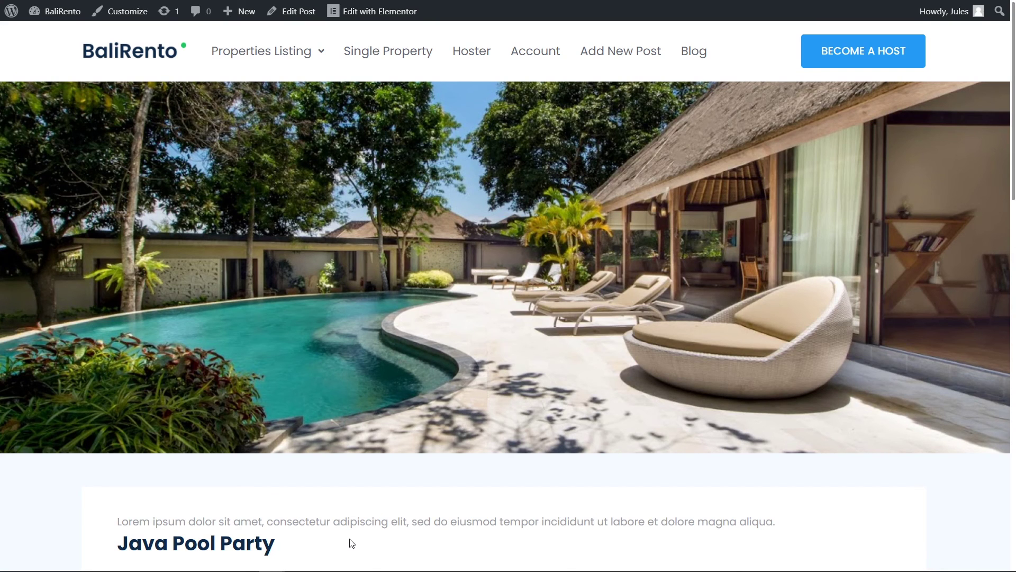
pyautogui.scroll(-3)
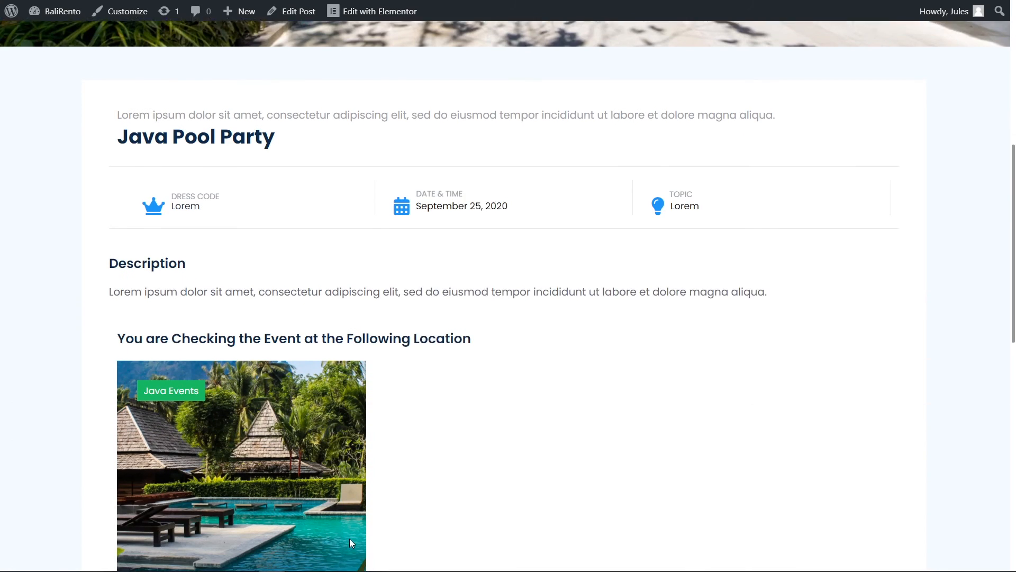
pyautogui.scroll(-3)
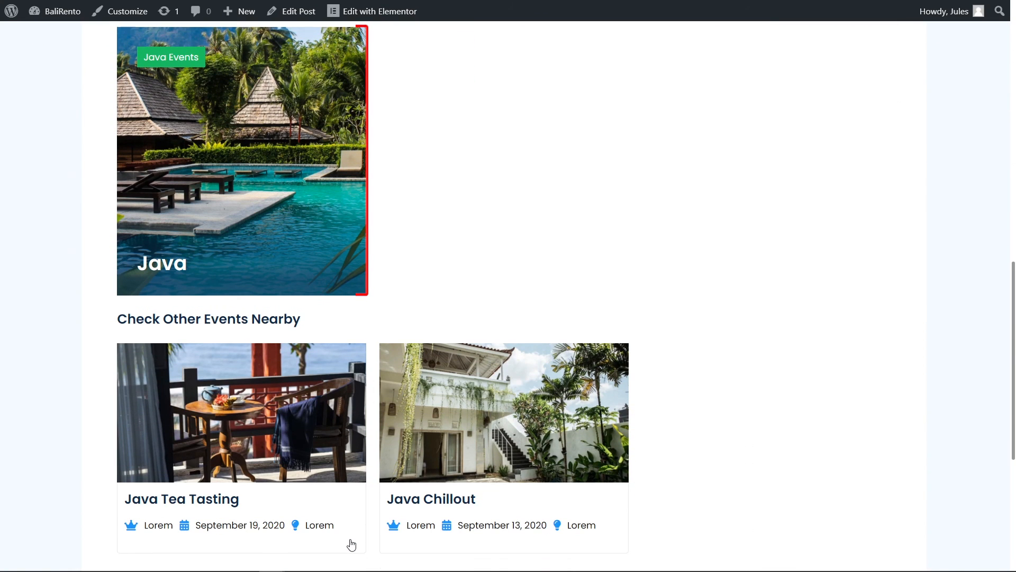